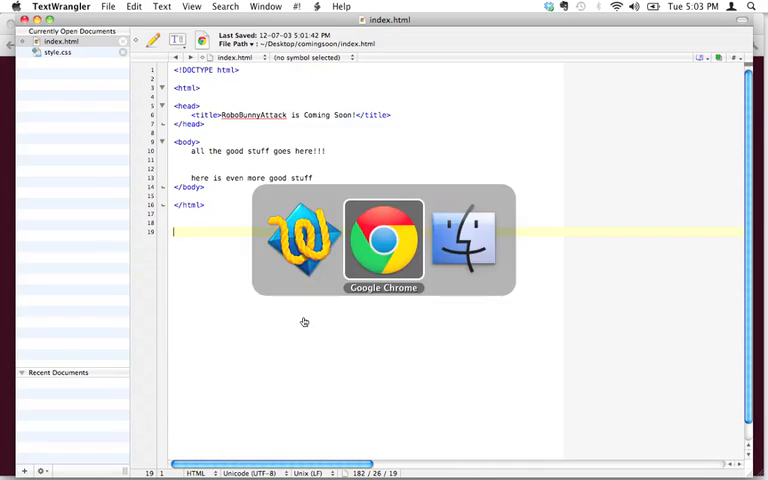
Step: View the live RoboBunnyAttack coming soon page in Chrome, clearing the paragraph selection
click(383, 240)
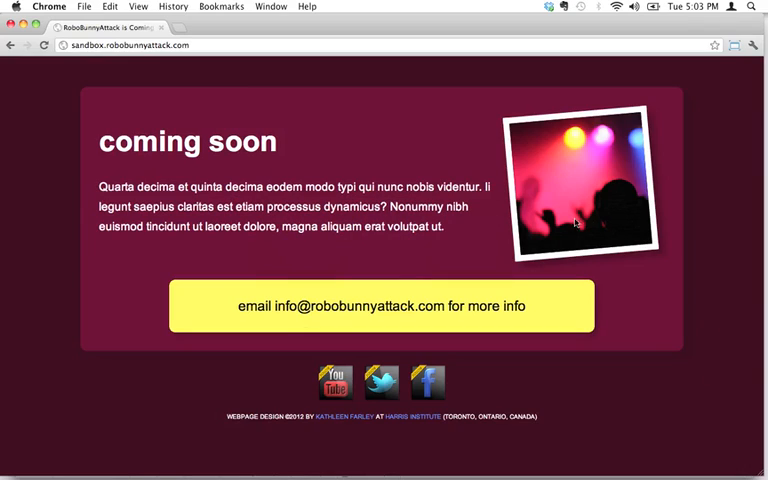
mouse_move(287, 180)
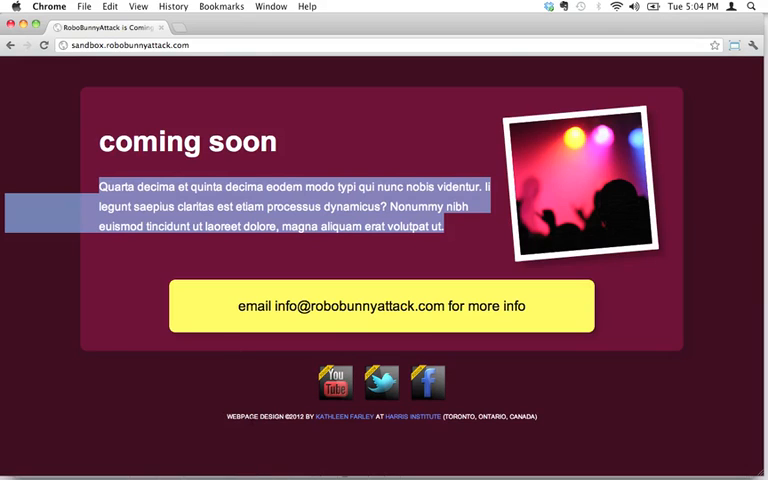
click(335, 156)
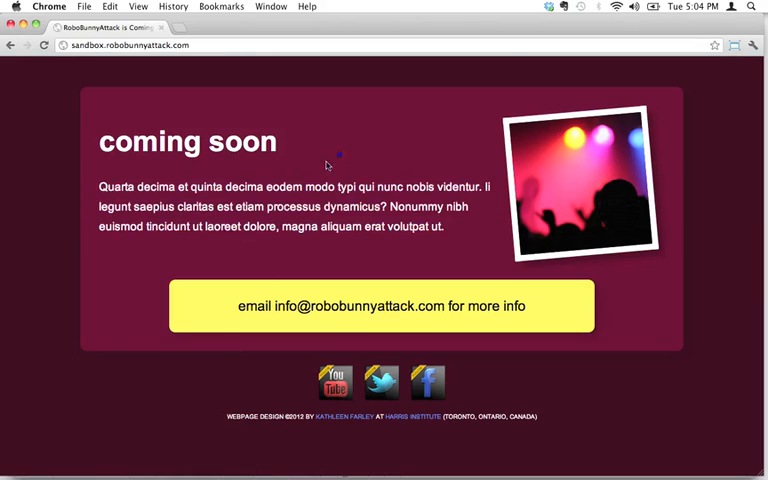
mouse_move(345, 200)
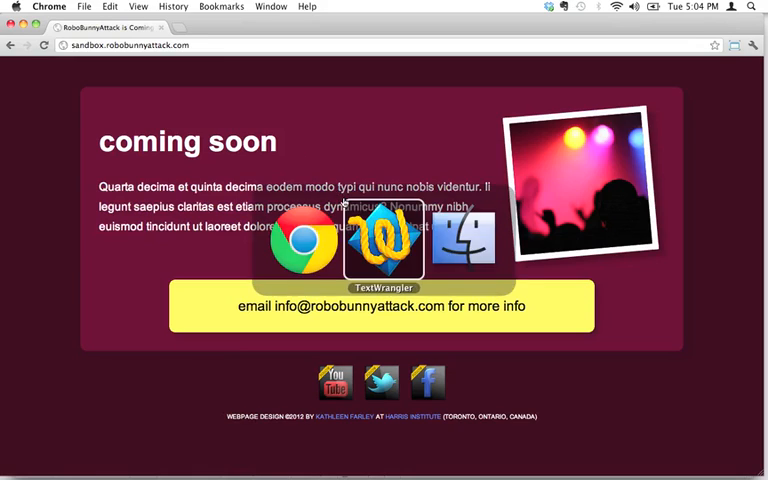
Step: Return to index.html in TextWrangler and select the placeholder body lines
click(385, 240)
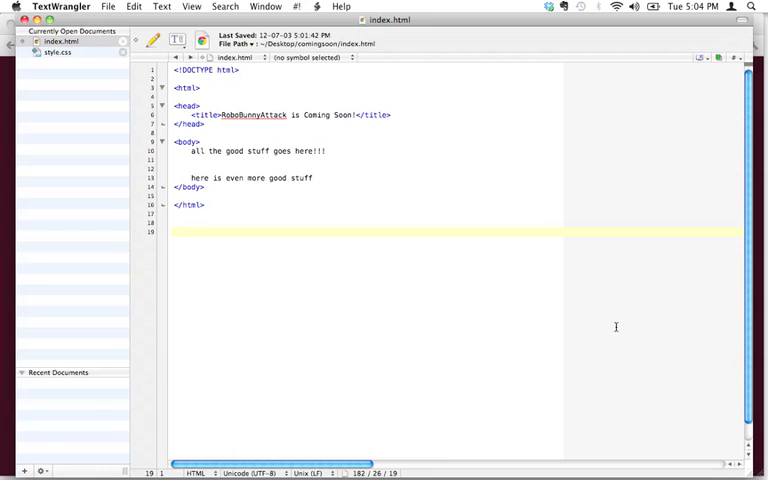
click(172, 232)
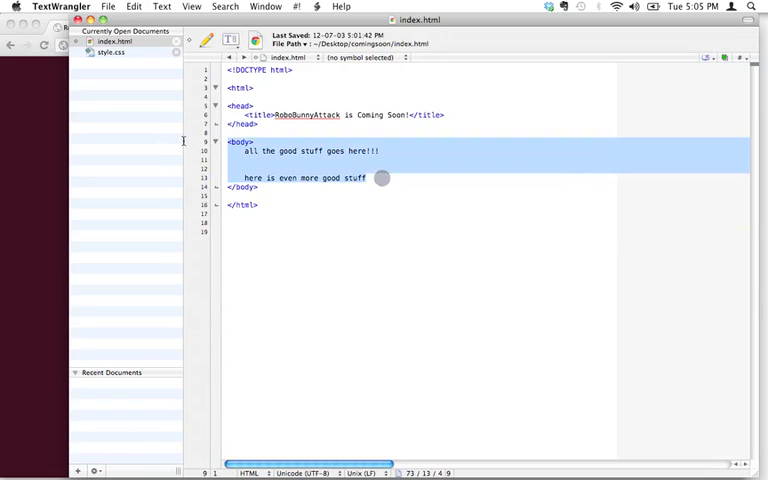
Step: Replace the placeholder lines with a <p> holding the Quarta decima lorem text from Chrome
key(Delete)
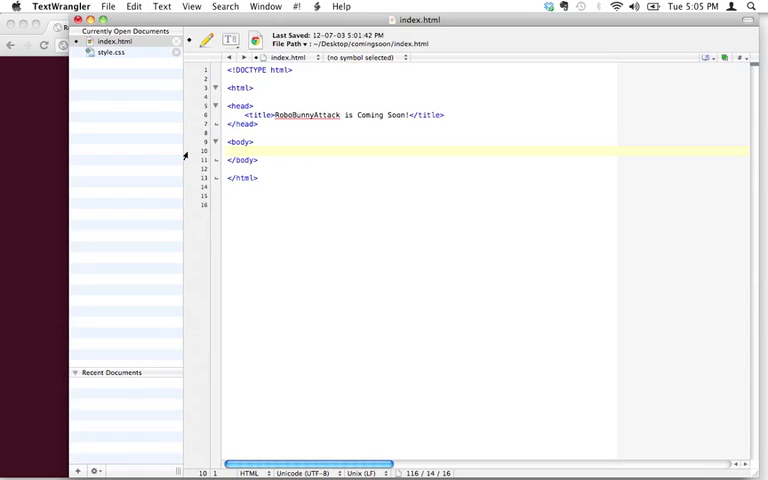
key(Return)
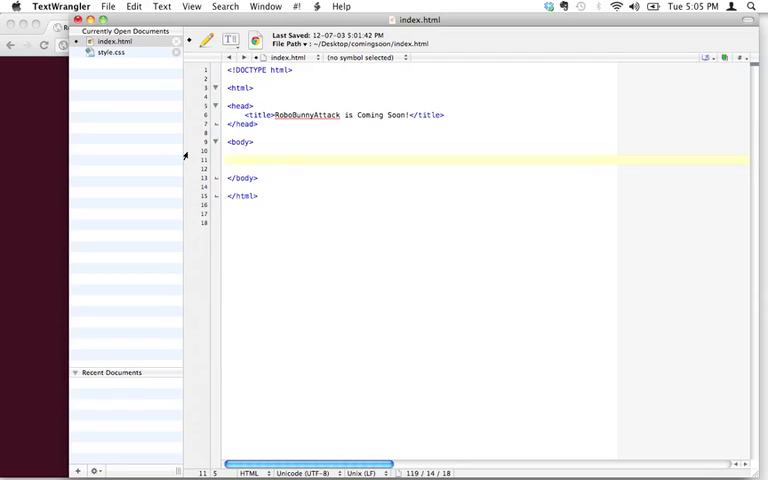
text(<p>)
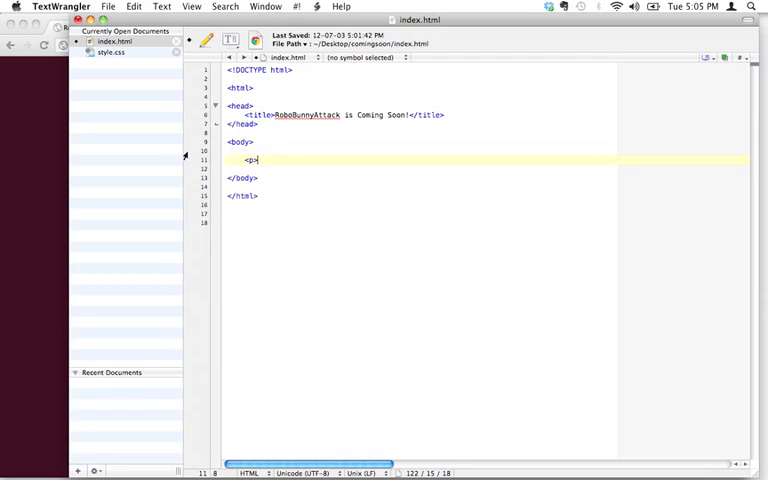
text(</p>)
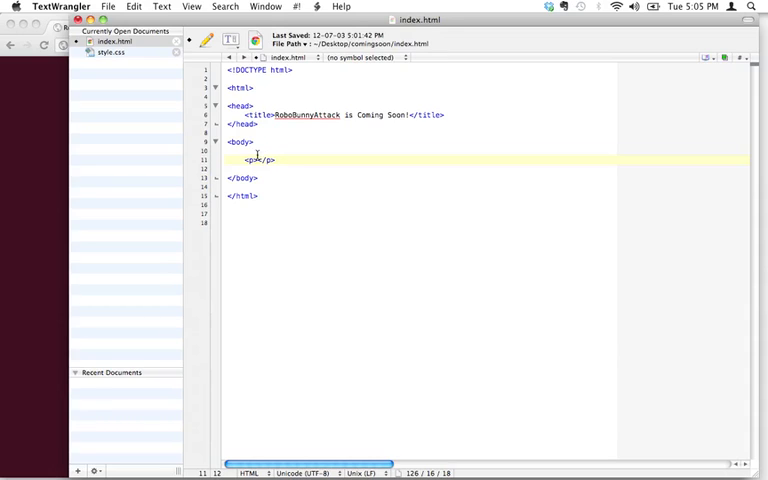
click(258, 160)
text(afsgs)
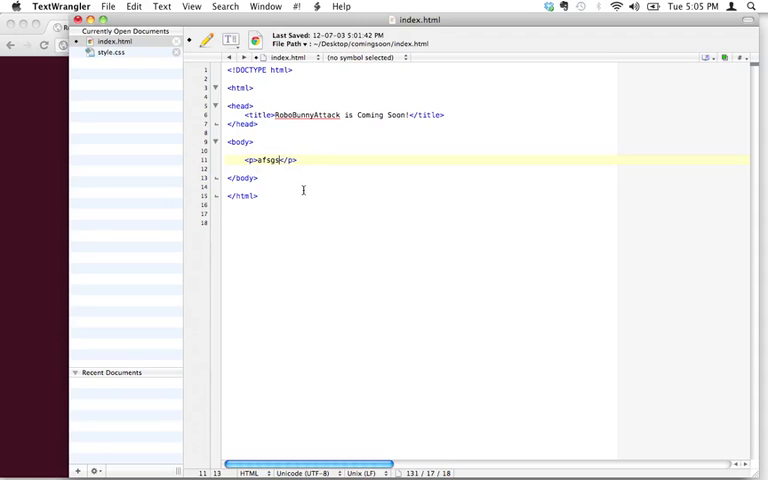
key(Backspace)
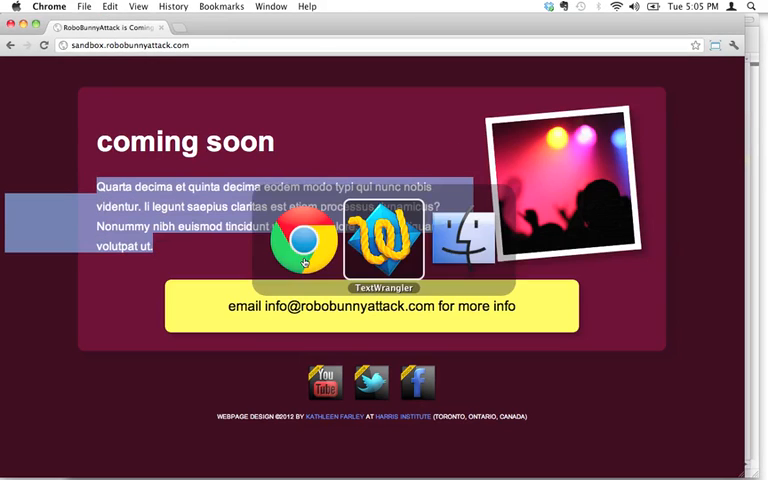
click(384, 237)
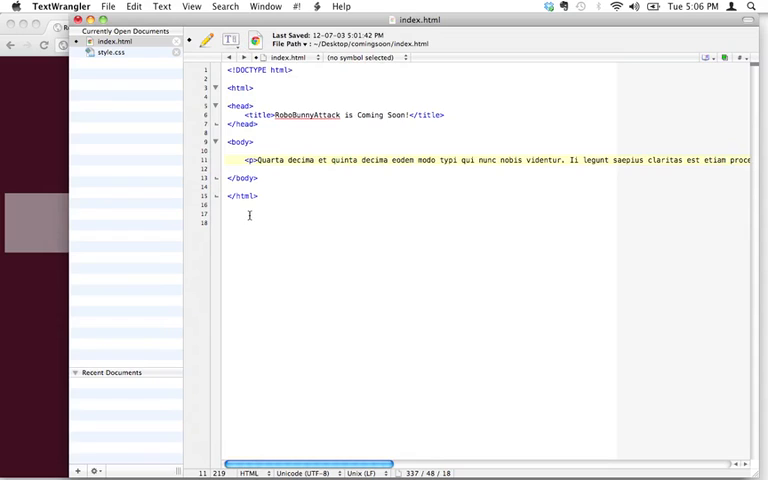
mouse_move(438, 187)
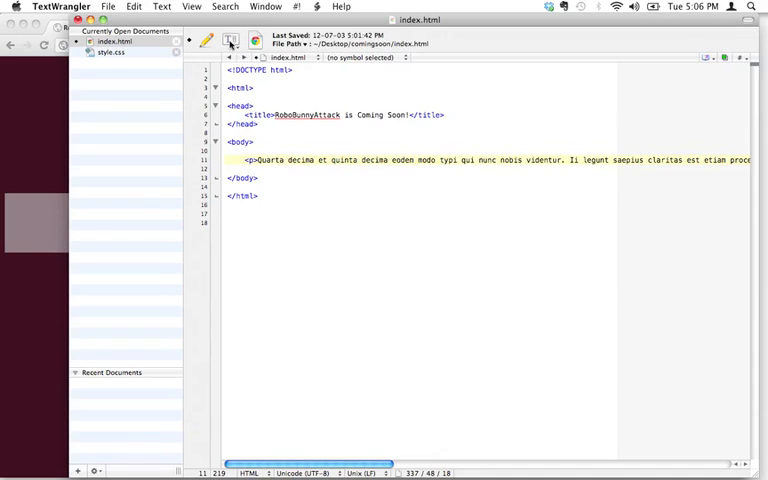
Step: Enable Soft Wrap Text so the long Latin paragraph wraps within the editor
click(231, 40)
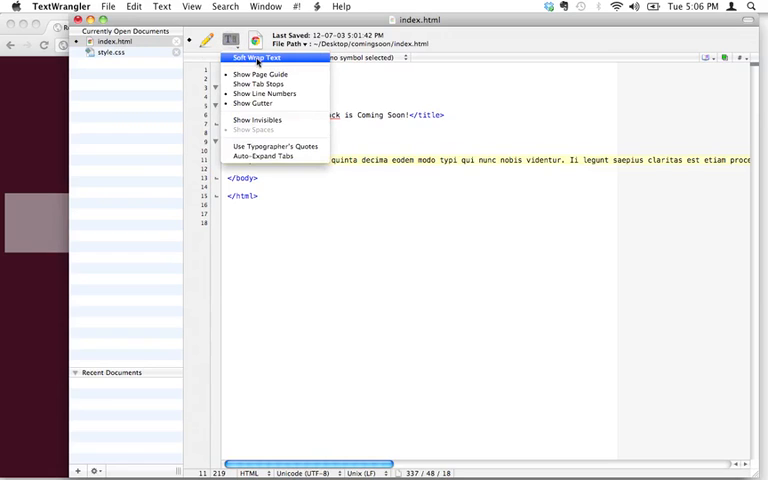
click(257, 57)
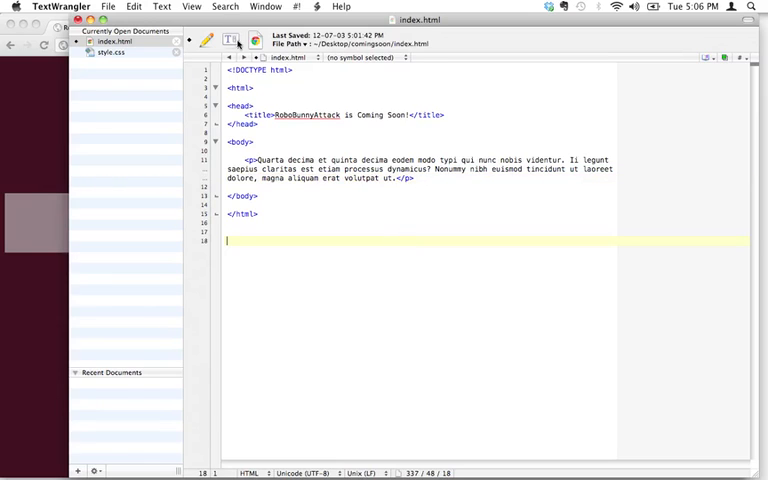
click(231, 40)
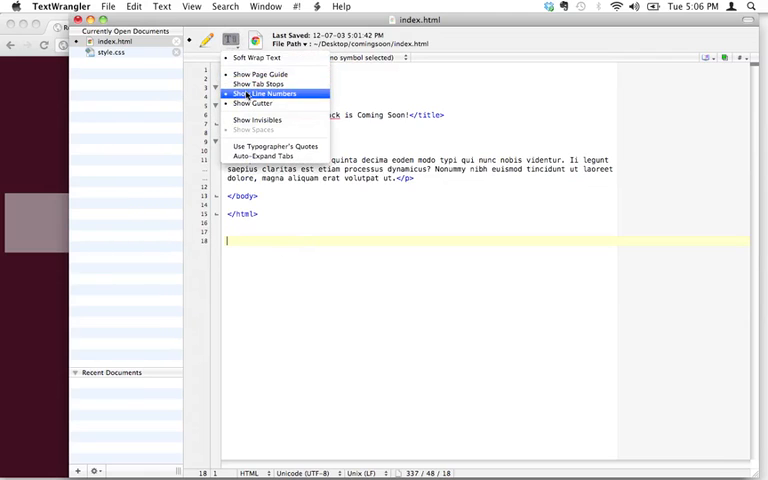
click(263, 93)
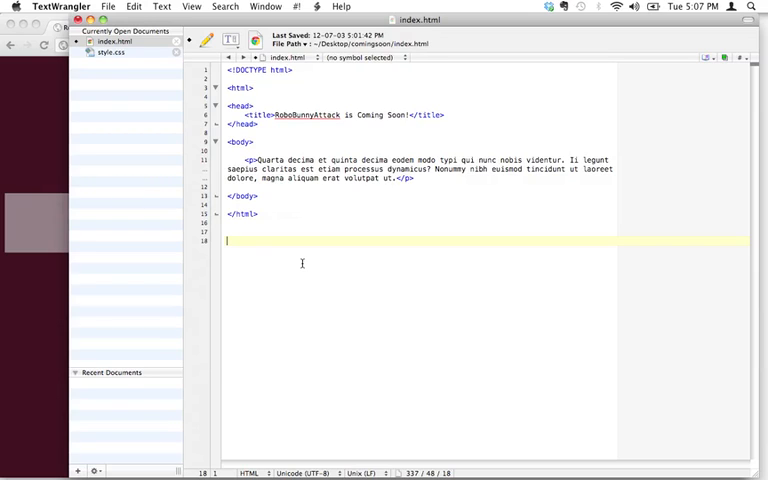
mouse_move(261, 225)
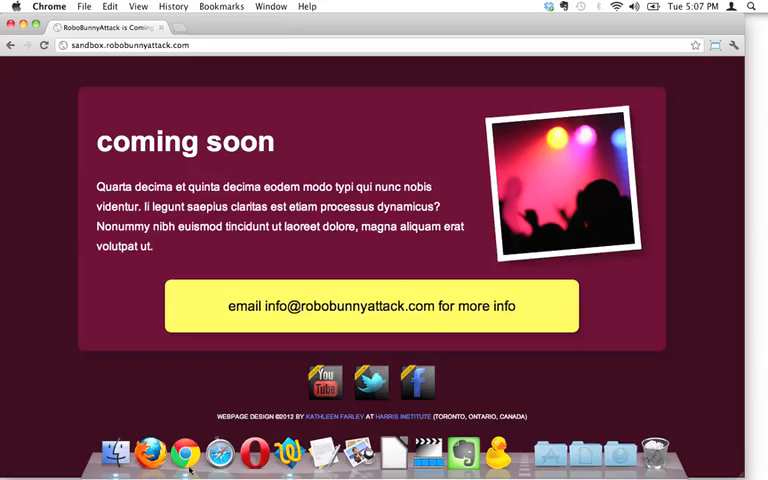
Step: Show the local index.html tab in Chrome, displaying the plain Latin paragraph
click(230, 27)
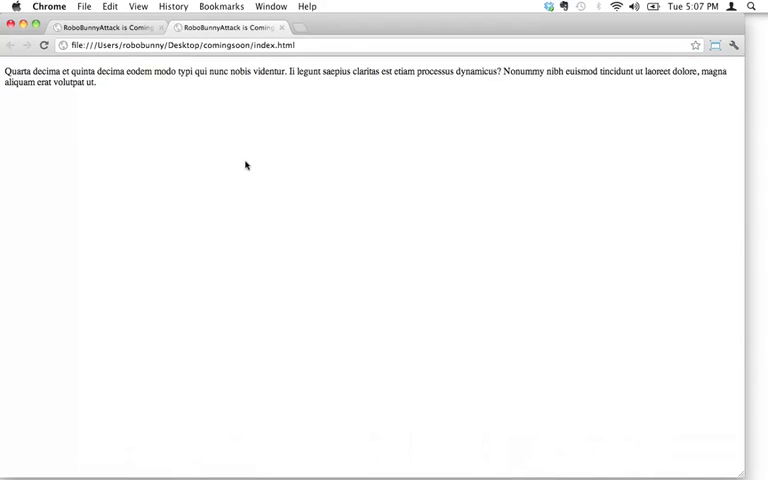
mouse_move(223, 102)
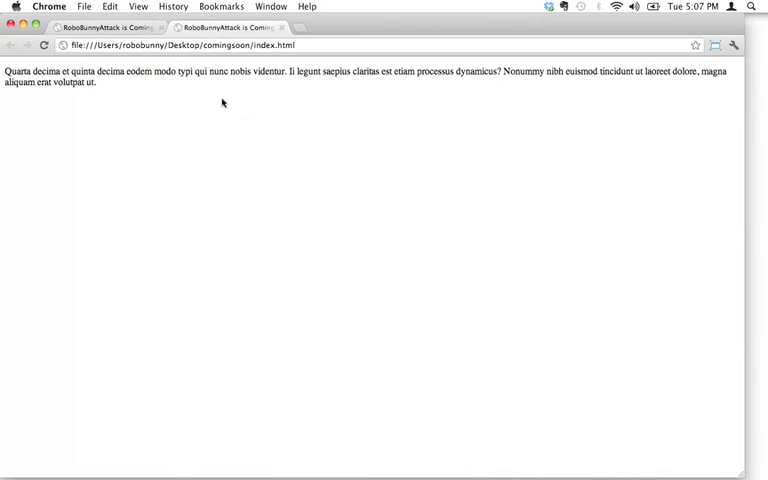
mouse_move(293, 98)
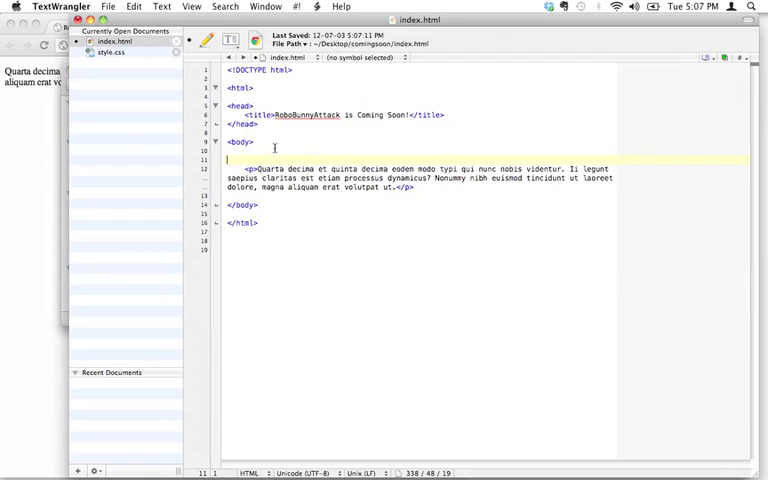
key(Return)
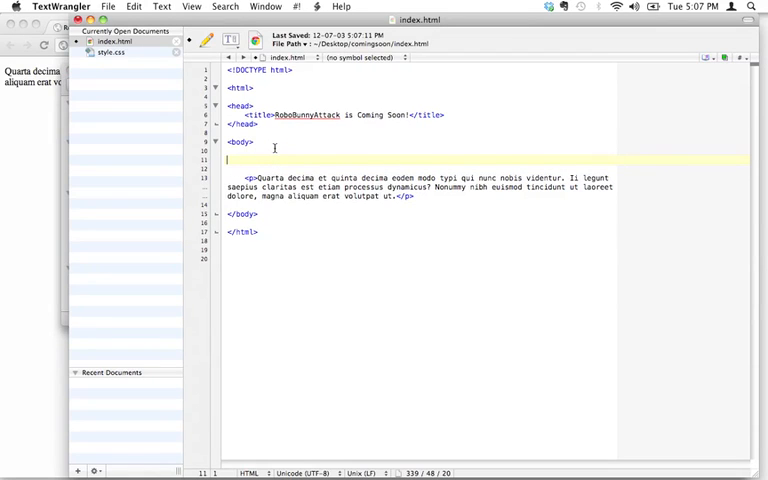
text(Coming)
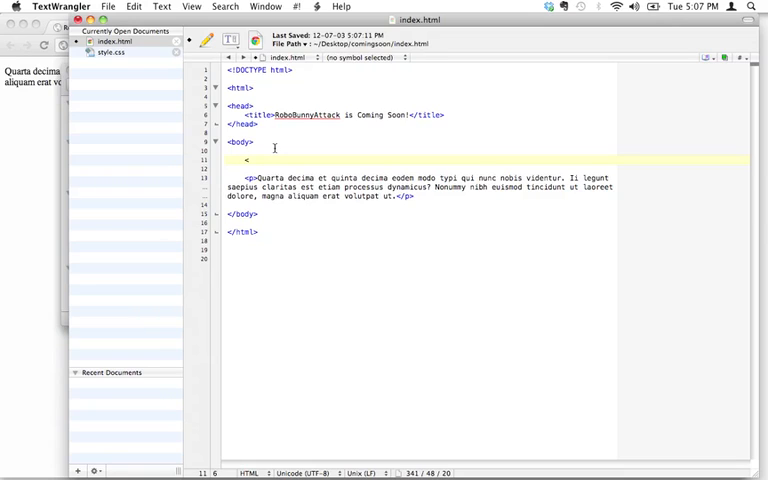
text(<h1></h1>)
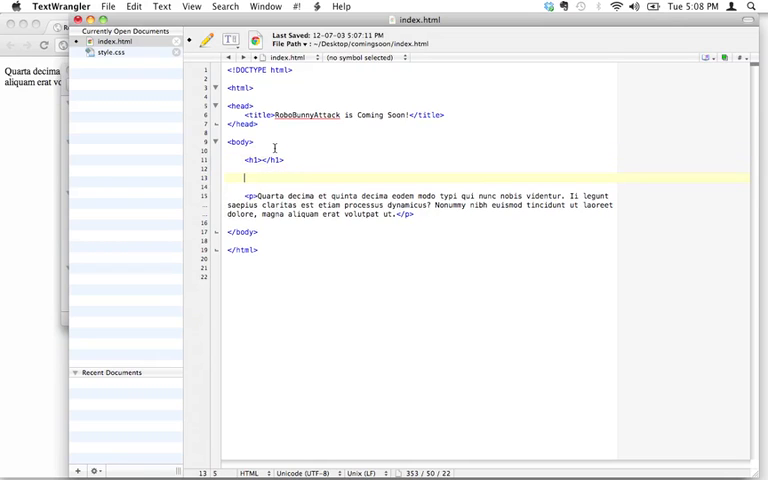
text(<)
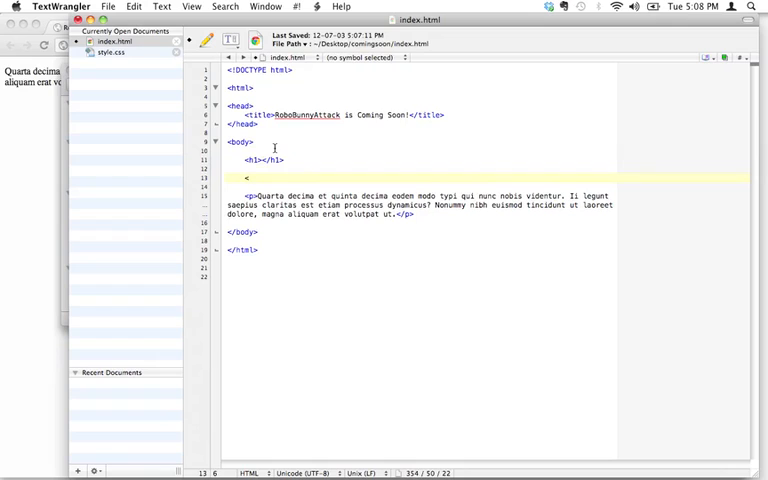
text(h2></)
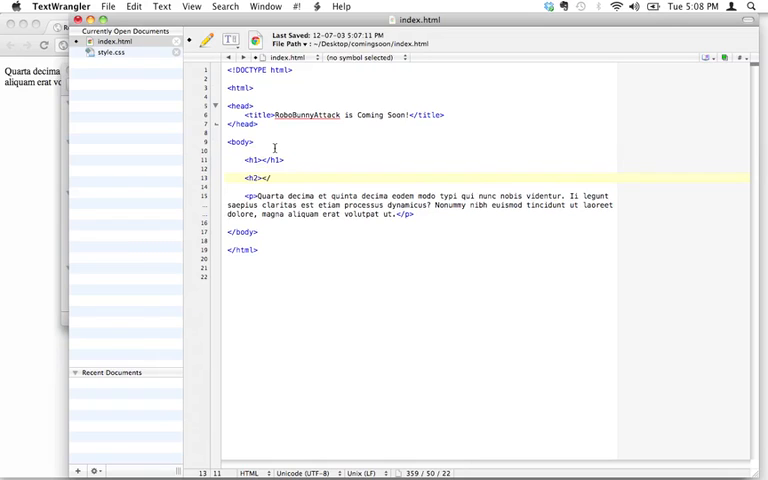
text(h2>)
text(<)
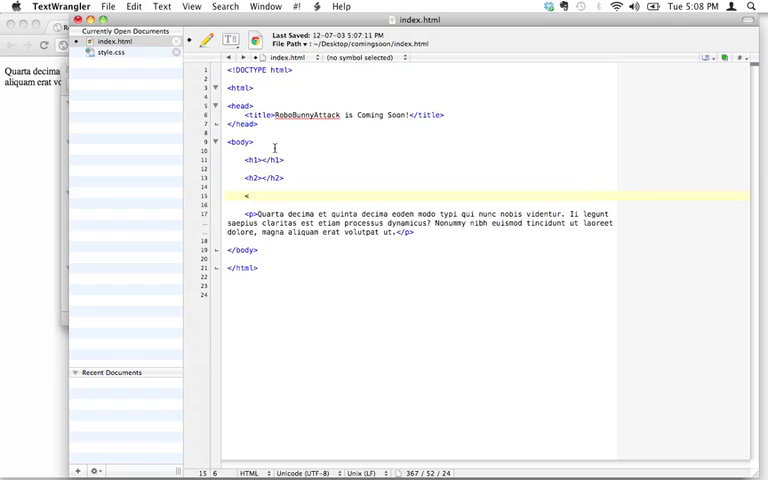
text(h2></h2>)
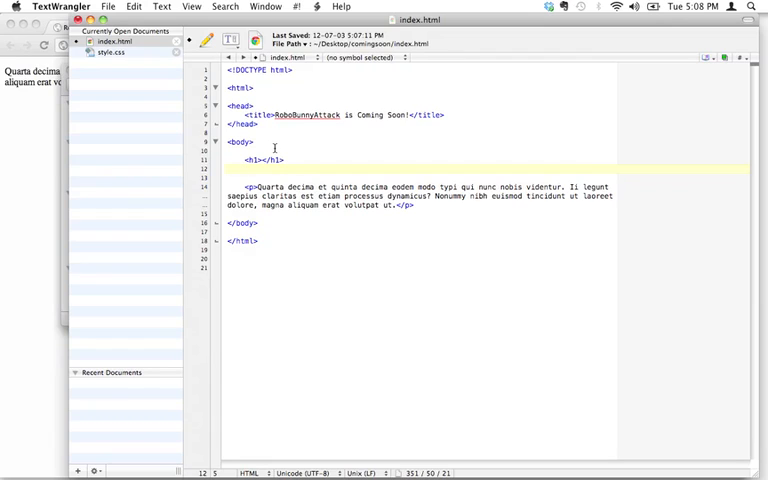
Step: Type 'Coming Soon' into the empty h1 heading and save index.html
click(245, 168)
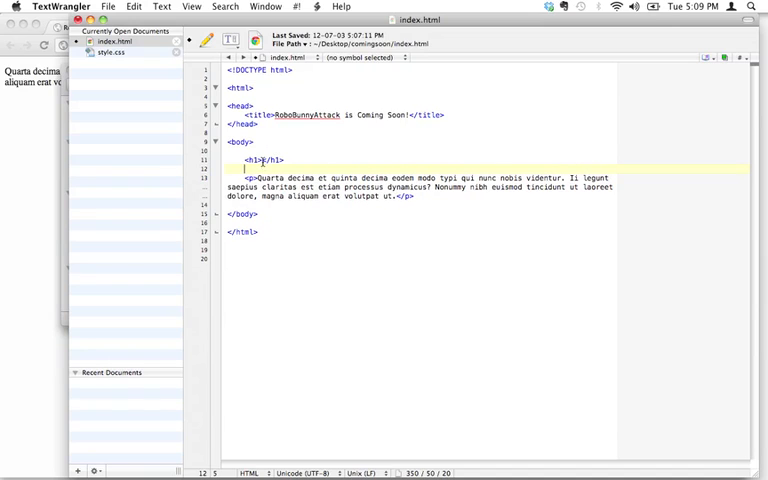
text(Coming Soon)
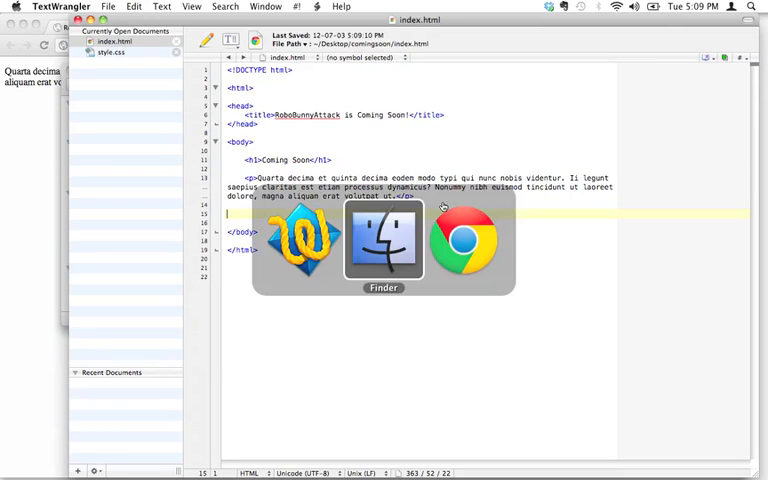
Step: Reload Chrome's local index.html preview to show the Coming Soon heading
click(466, 240)
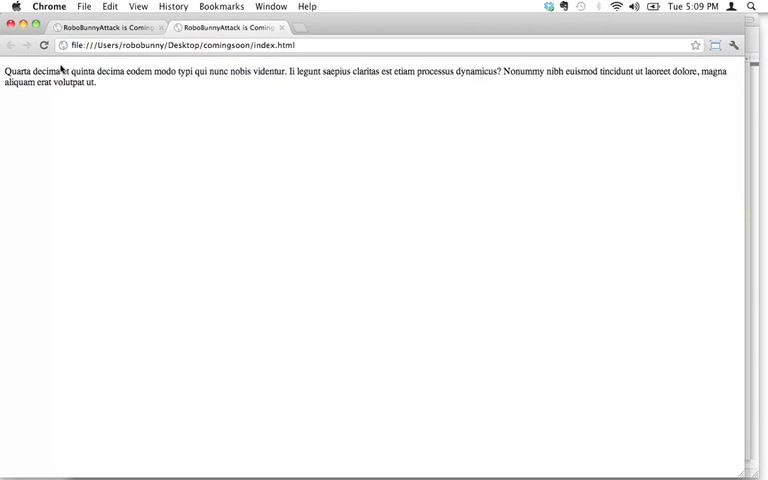
mouse_move(220, 122)
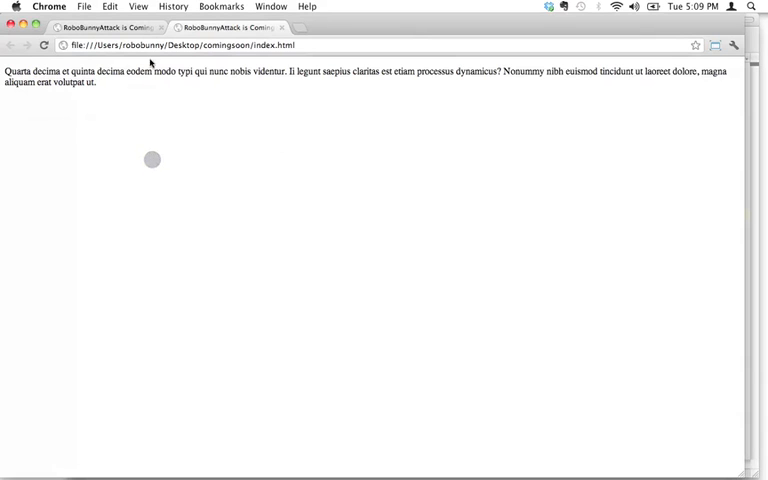
mouse_move(43, 45)
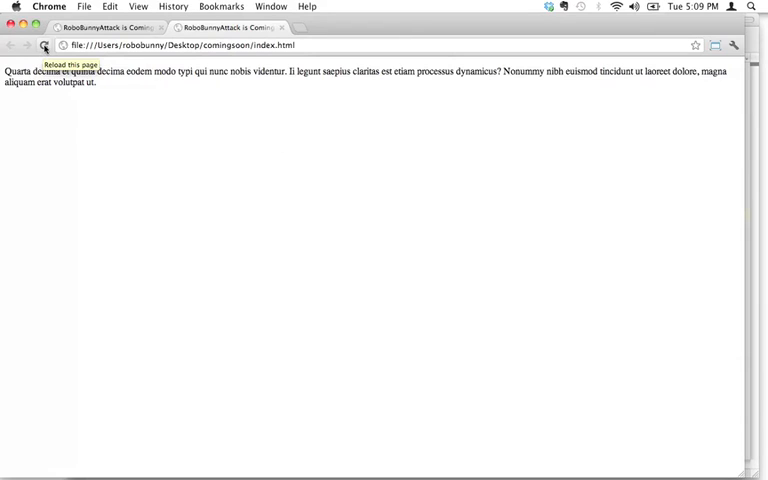
click(44, 45)
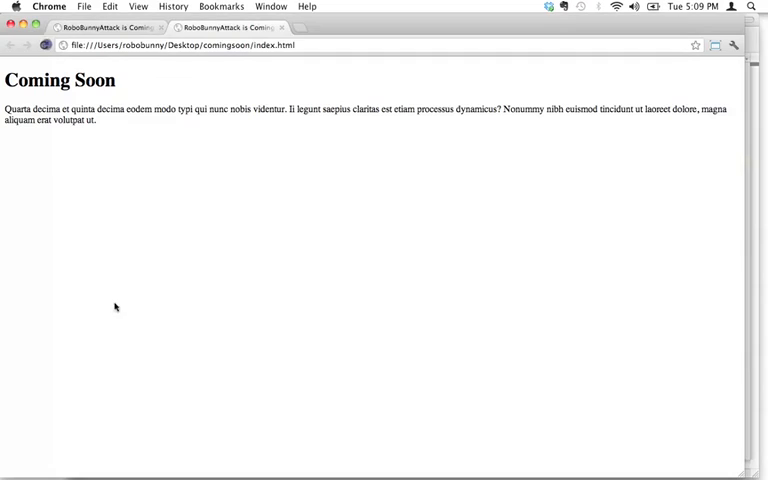
mouse_move(156, 276)
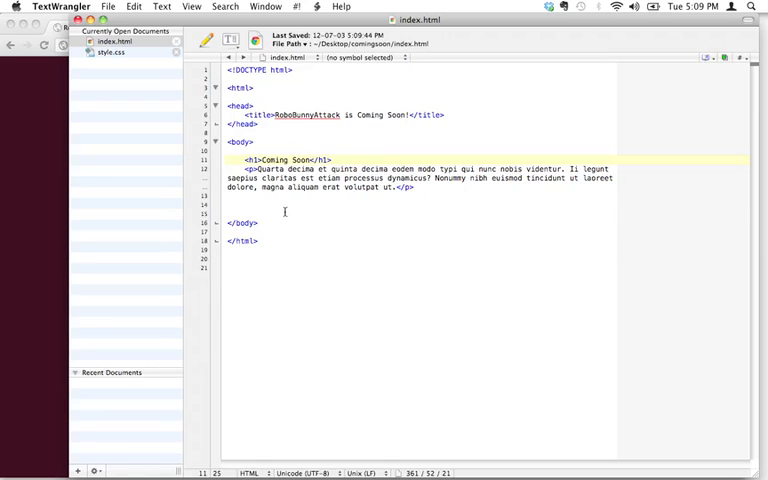
text(<p)
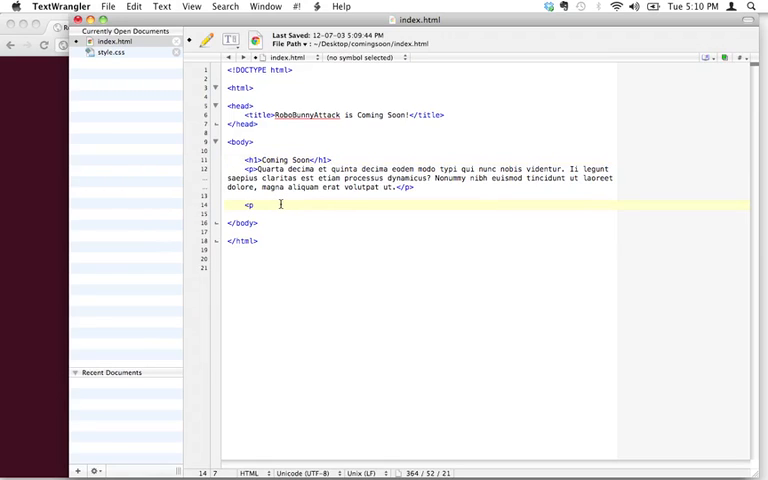
text(></o)
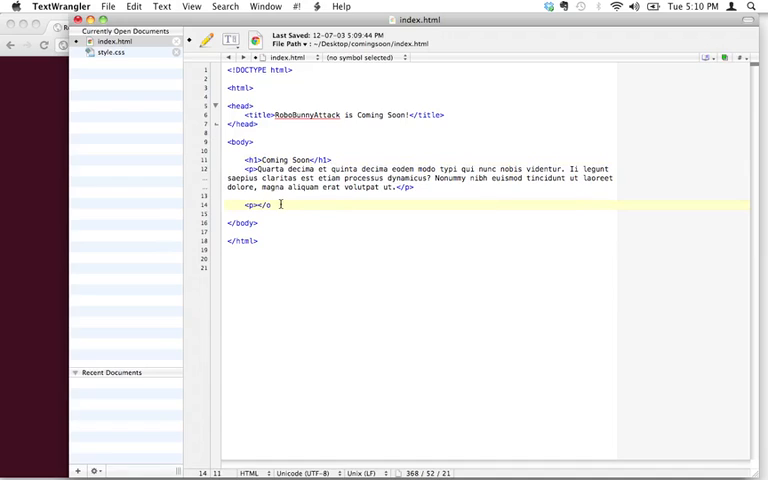
text(p>)
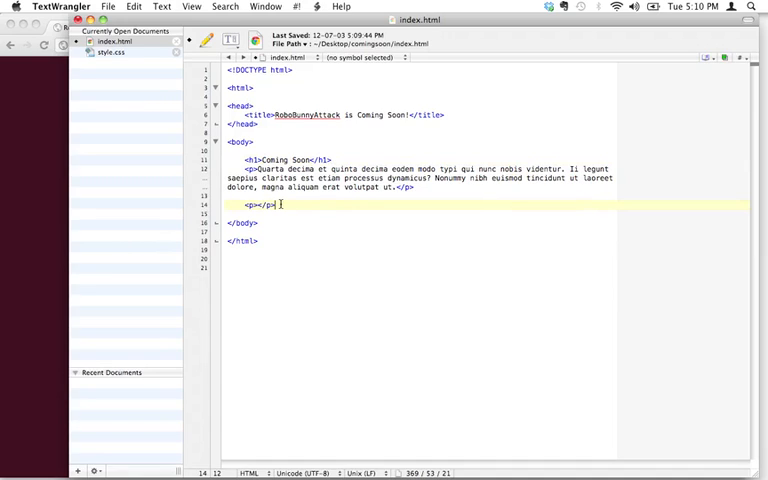
double_click(256, 205)
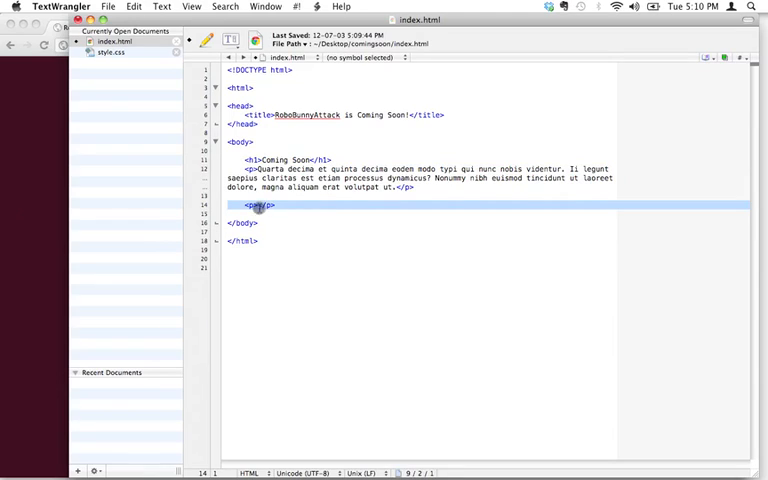
key(Return)
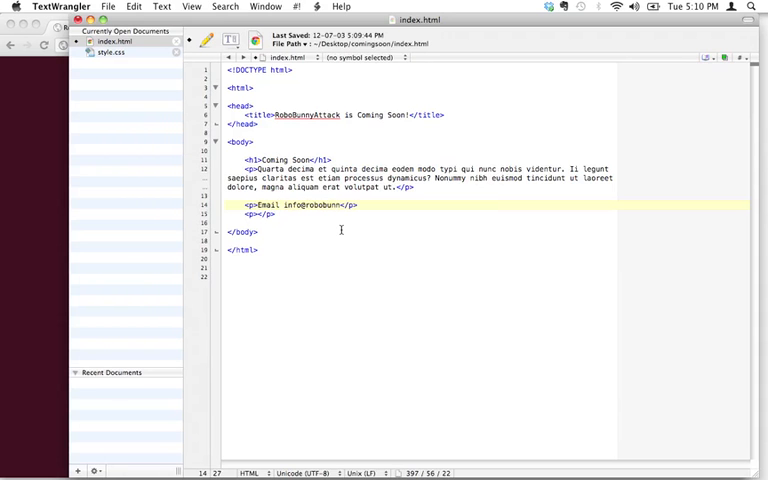
text(yattack.com for m)
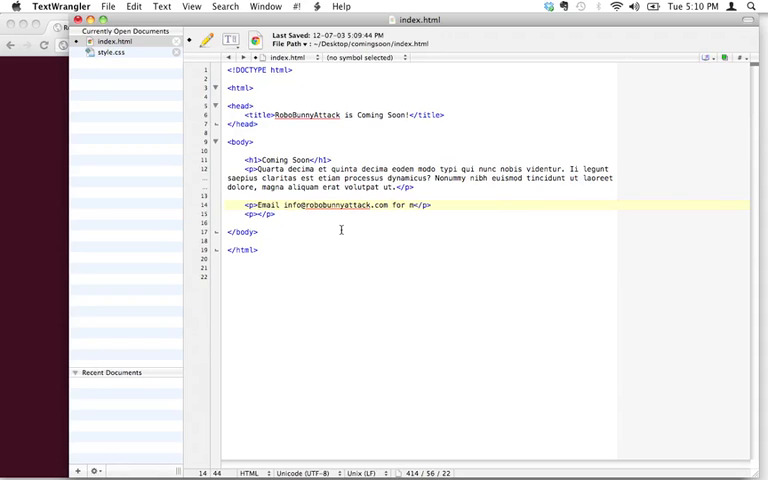
text(ore info)
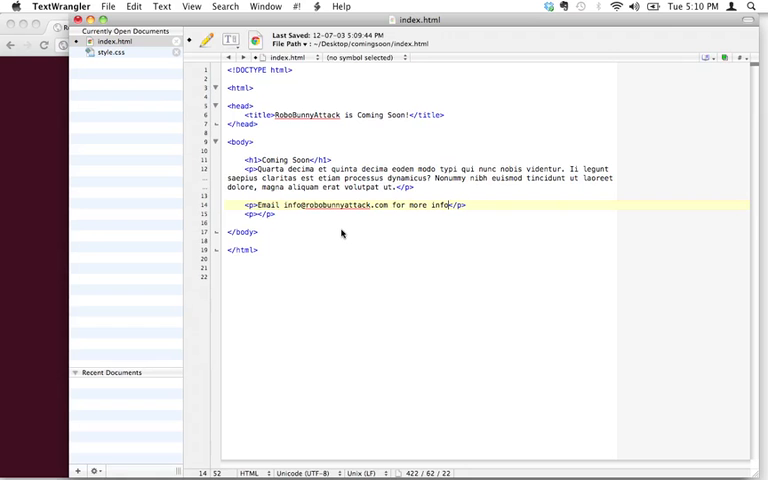
click(260, 214)
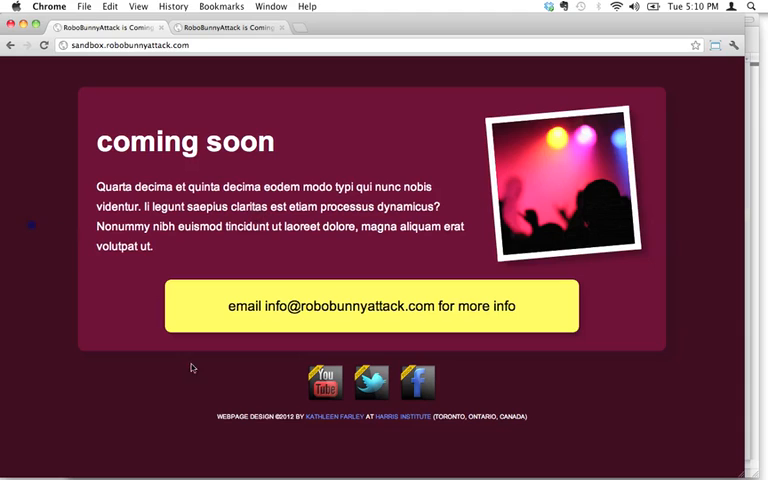
mouse_move(303, 410)
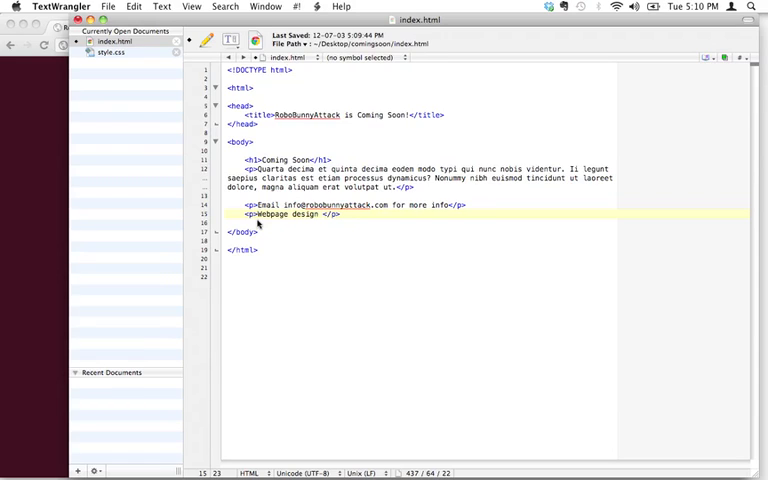
Step: Write the 2012 webpage design credit, Toronto, Ontario, Canada, into the second paragraph
text(copyright 2012 by Kathleen Farley at Harris Institute ()
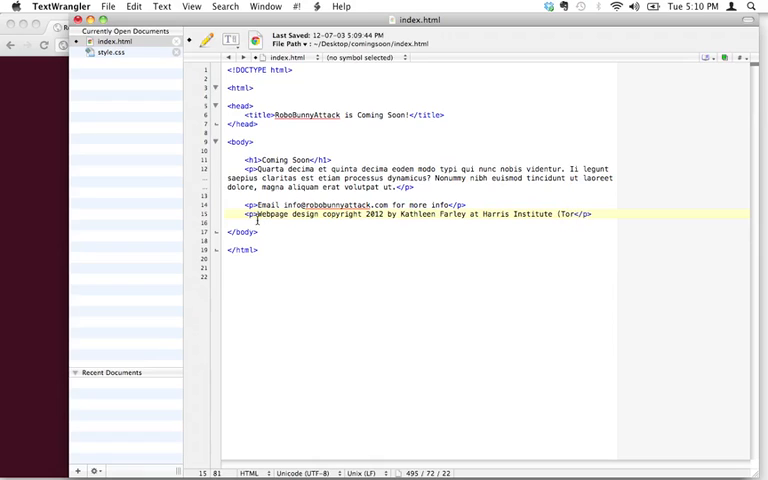
text(Toronto, Ontario,)
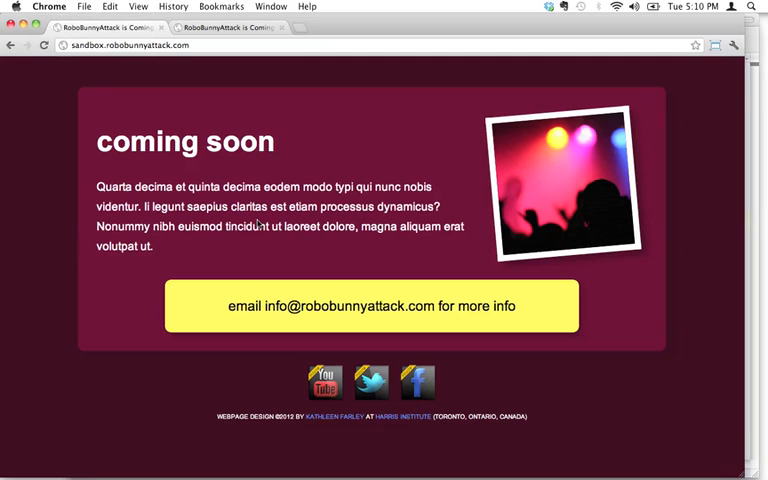
mouse_move(337, 418)
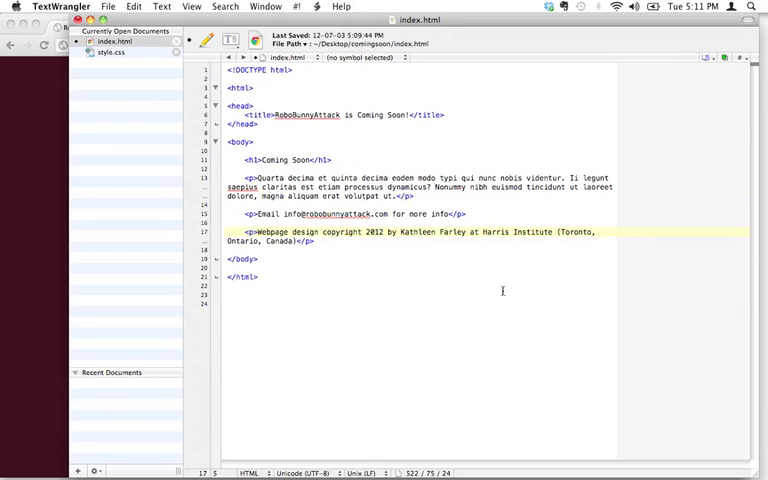
click(437, 298)
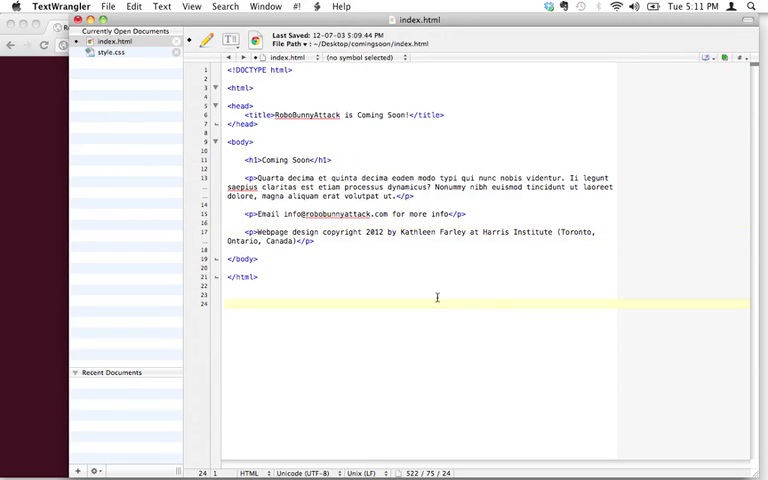
click(228, 303)
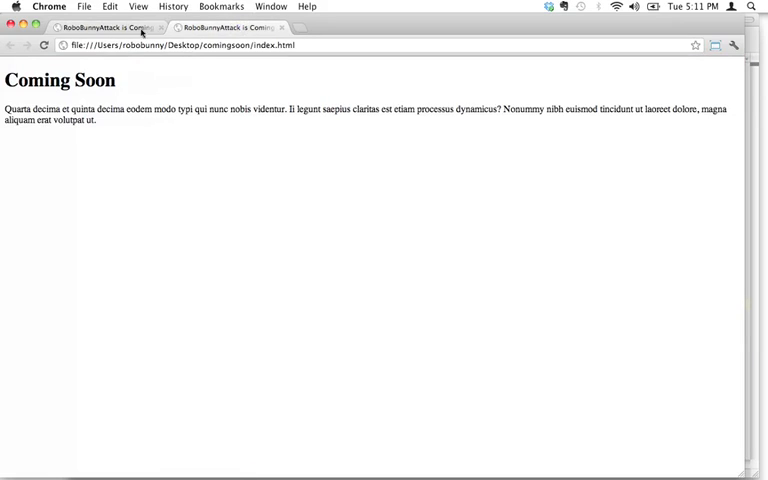
click(43, 45)
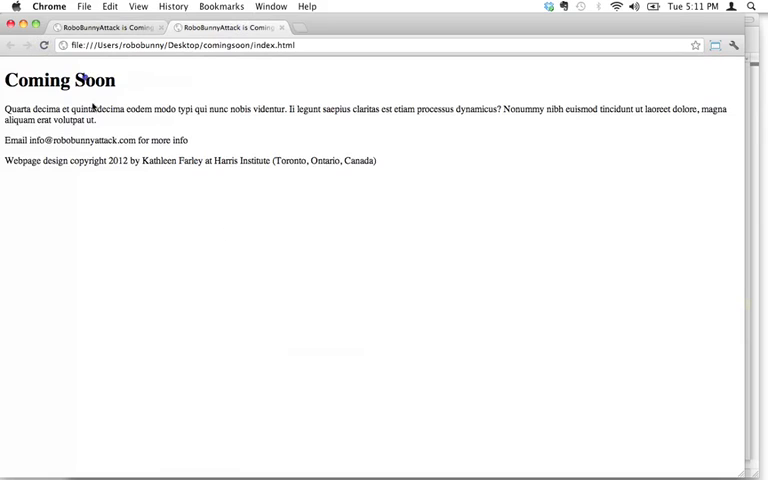
mouse_move(255, 104)
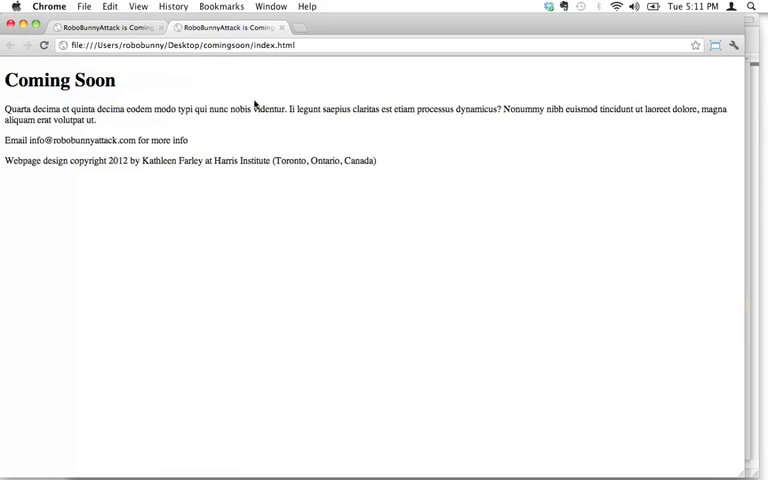
mouse_move(88, 150)
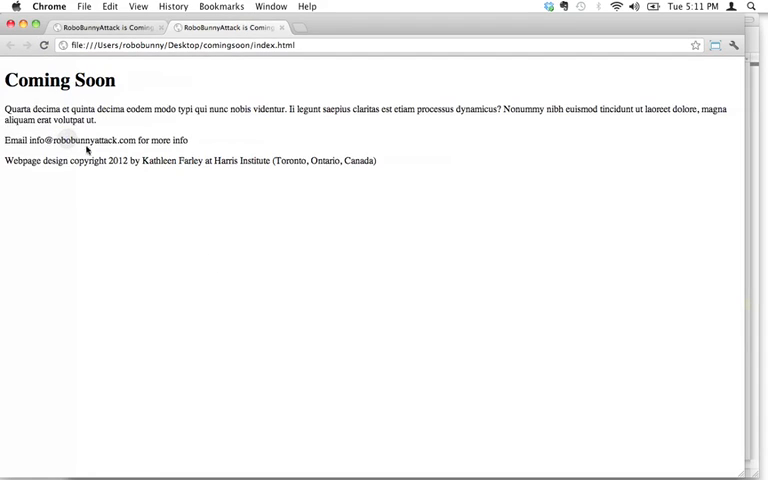
mouse_move(322, 174)
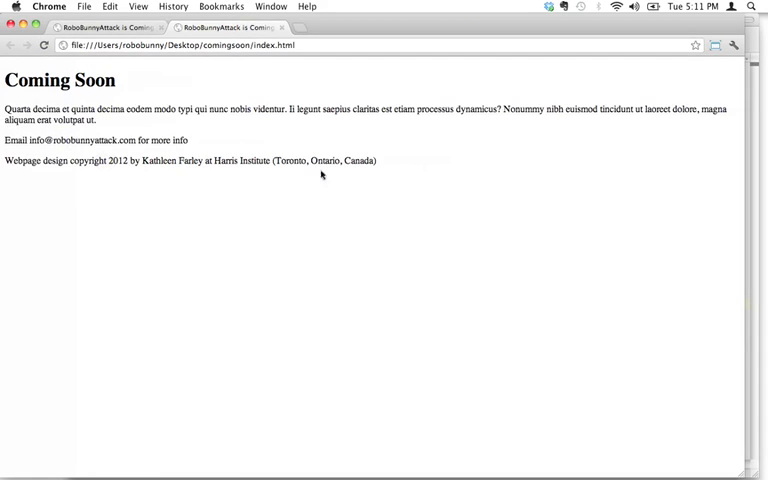
mouse_move(394, 289)
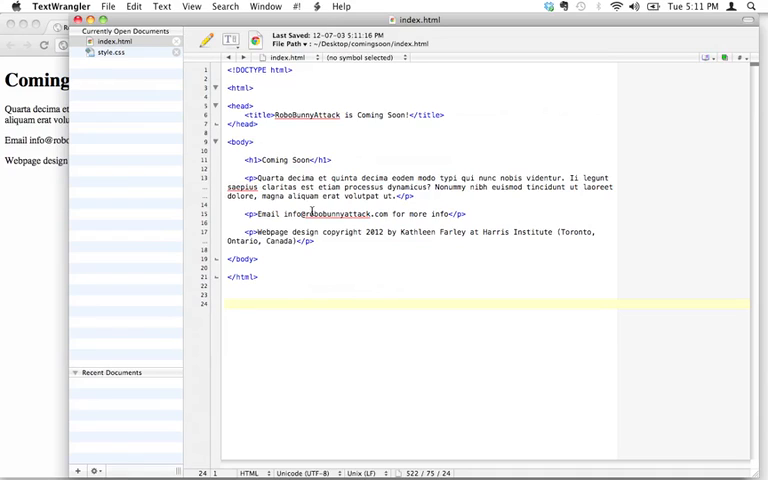
click(227, 304)
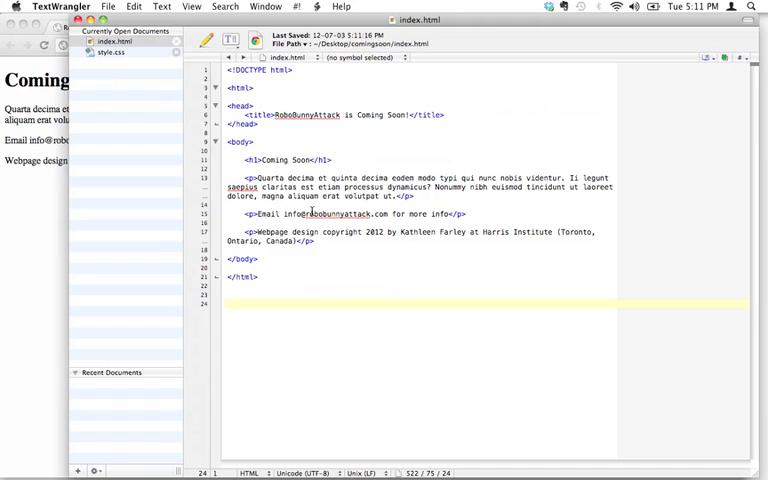
click(226, 303)
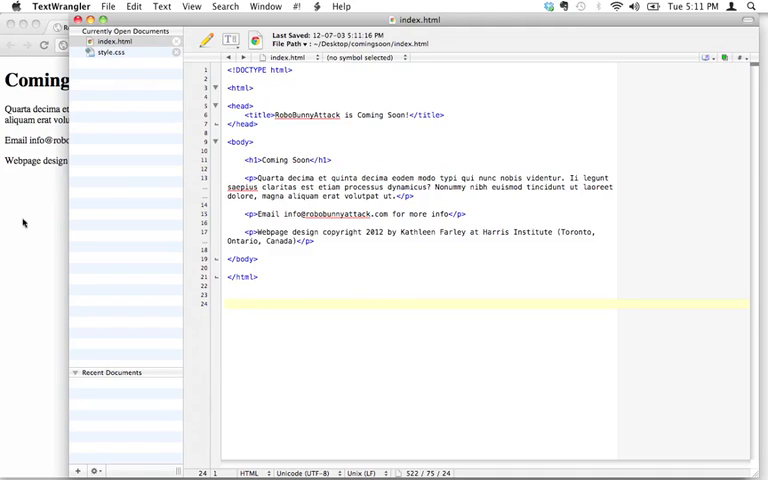
click(307, 160)
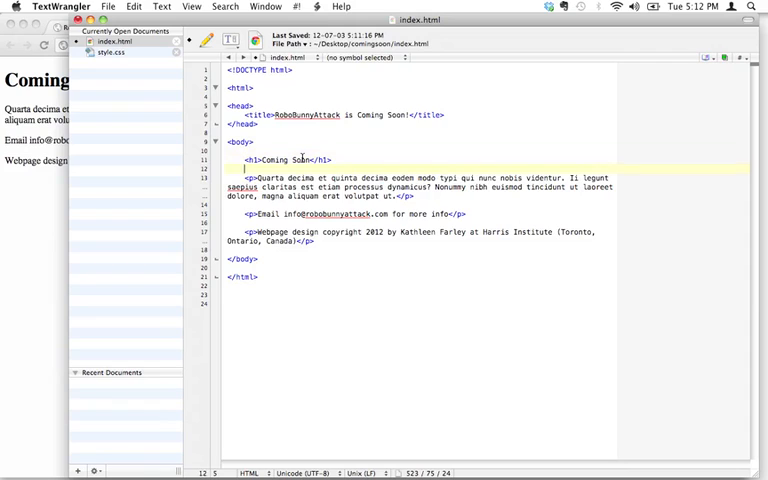
Step: Add a saved comment 'We need to figure out how to do a copyright symbol'
key(Return)
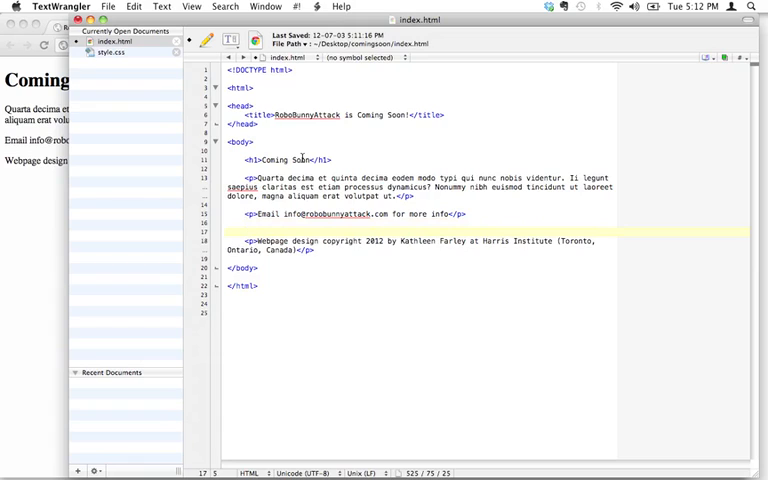
text(We nee)
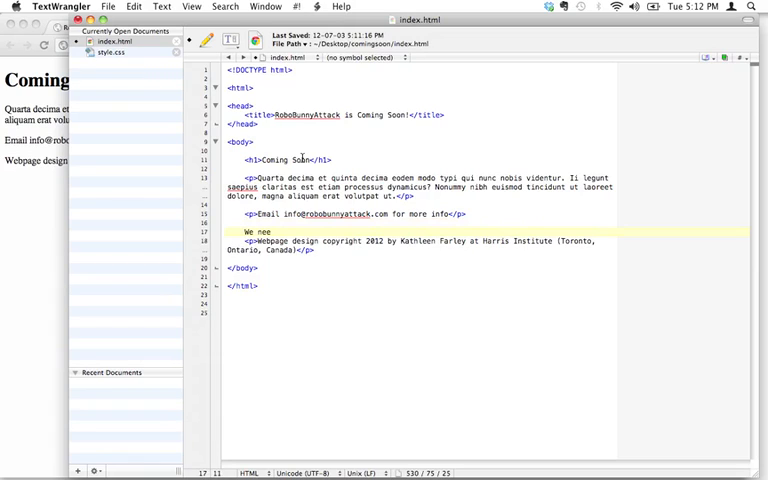
text(d to figure out how)
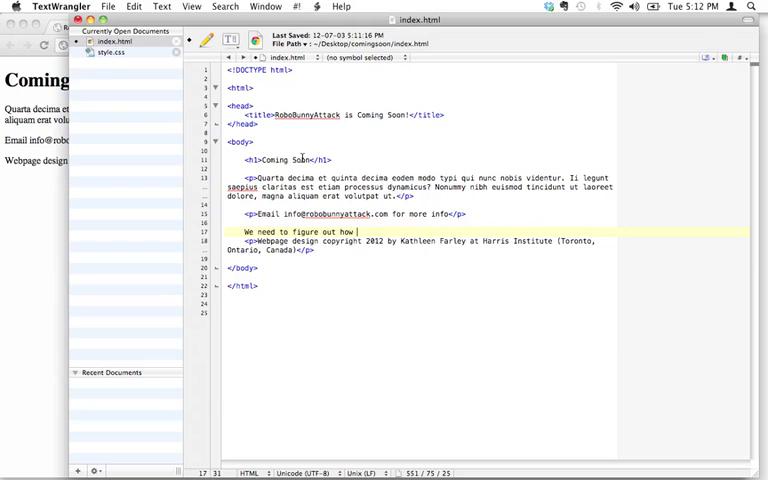
text(to do a)
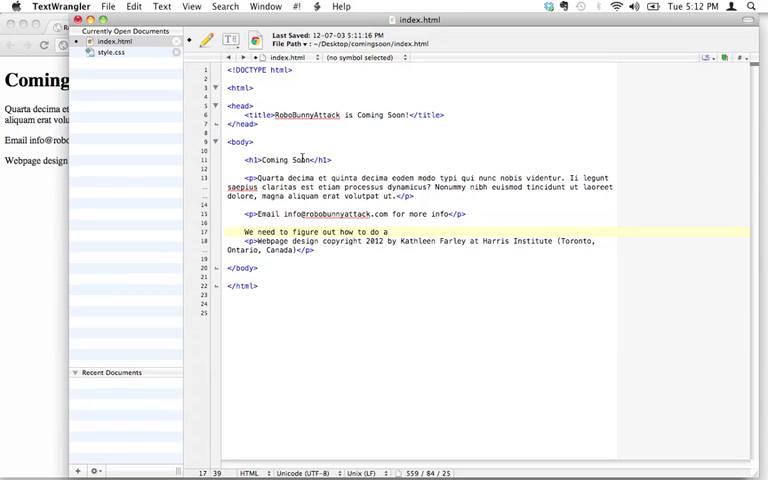
text(copyright sym)
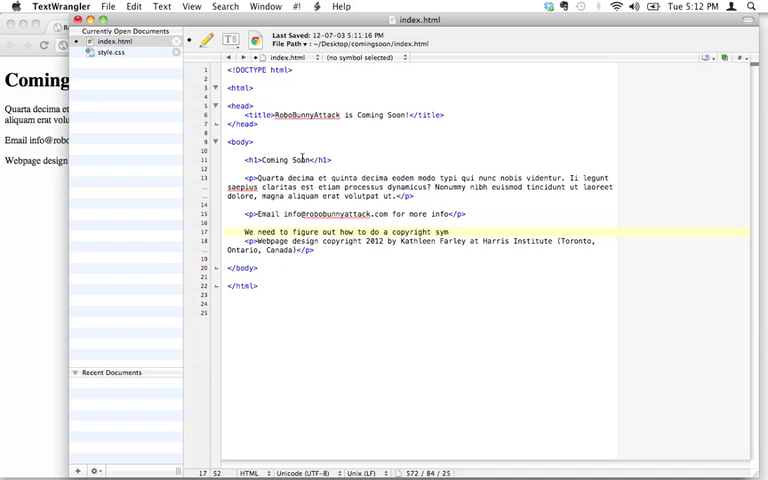
text(bol for the text below-->)
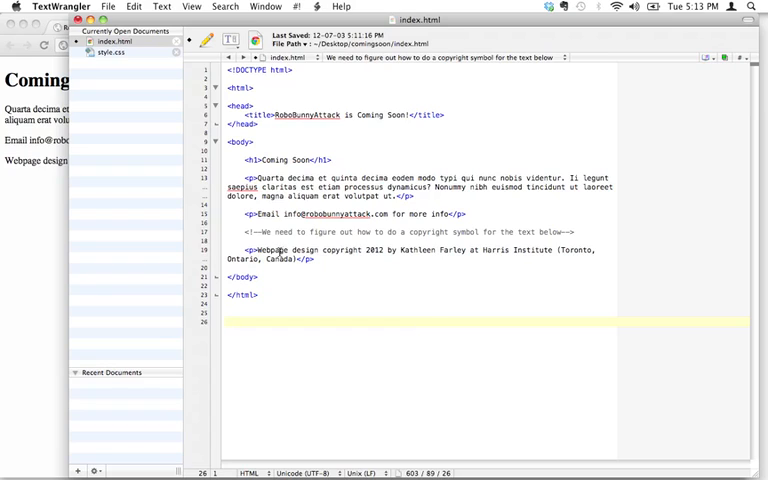
click(381, 321)
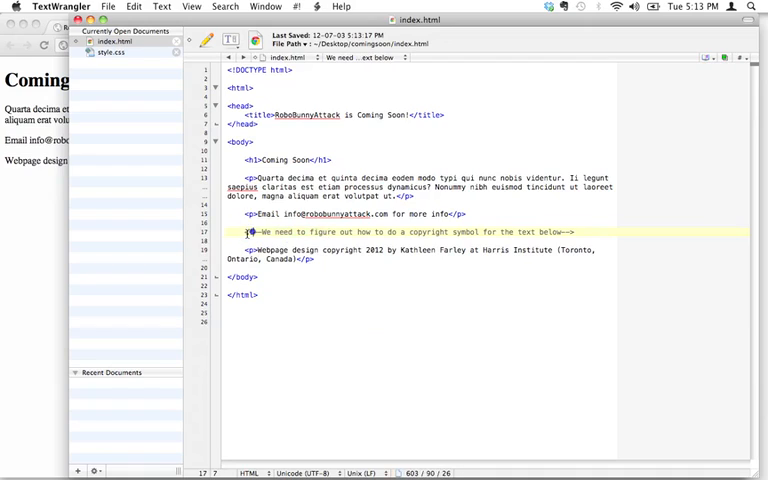
click(248, 232)
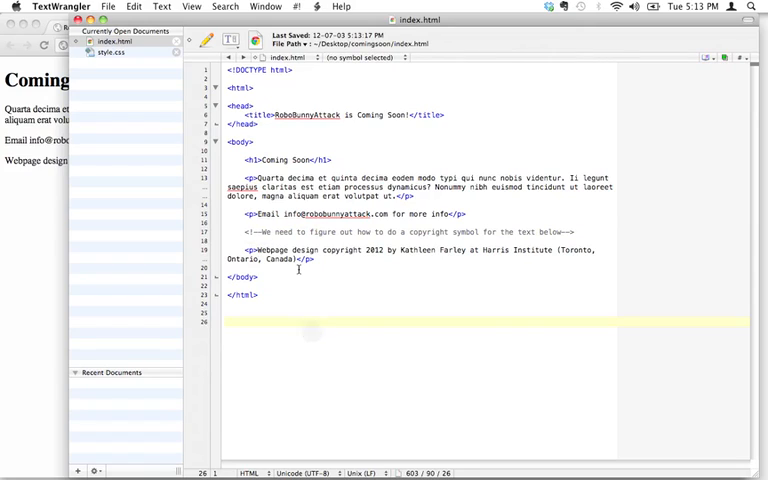
click(227, 321)
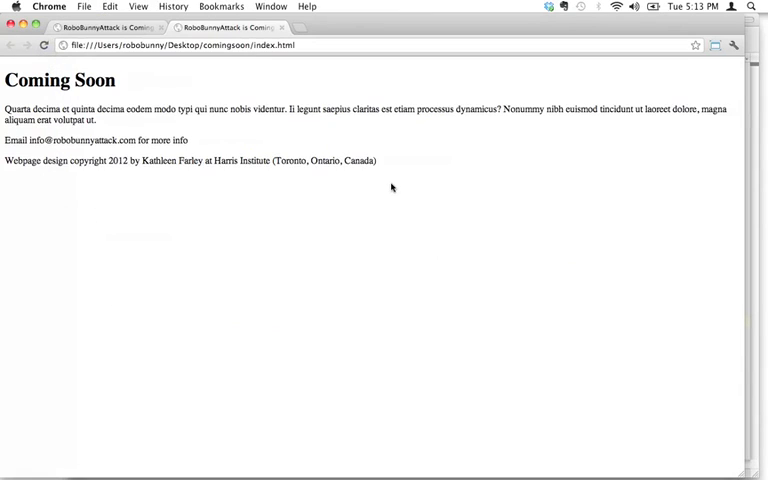
mouse_move(195, 147)
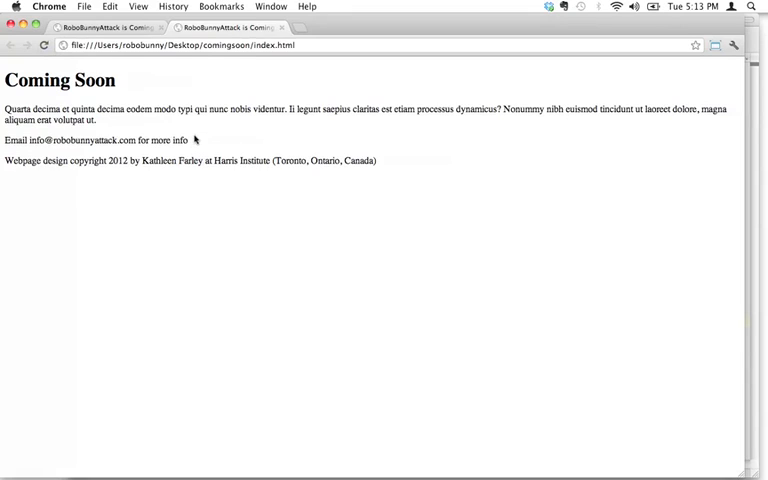
mouse_move(202, 271)
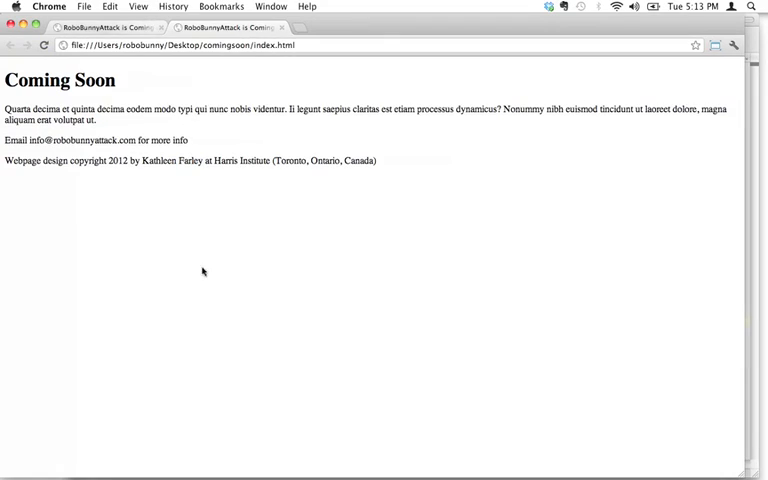
mouse_move(237, 147)
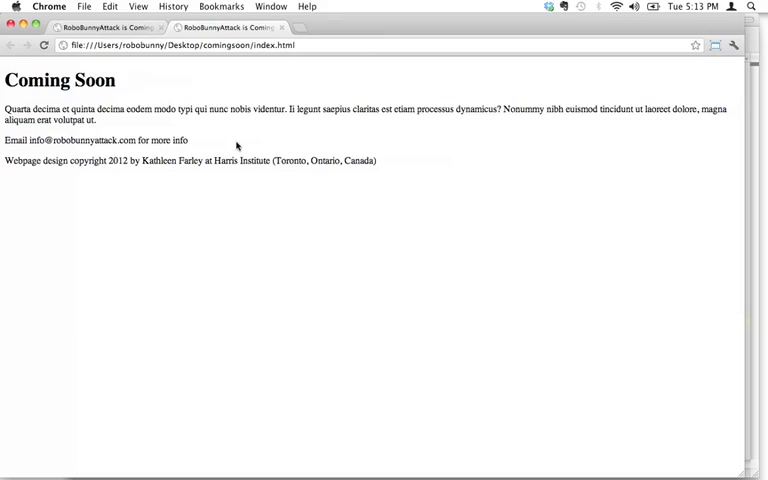
mouse_move(143, 10)
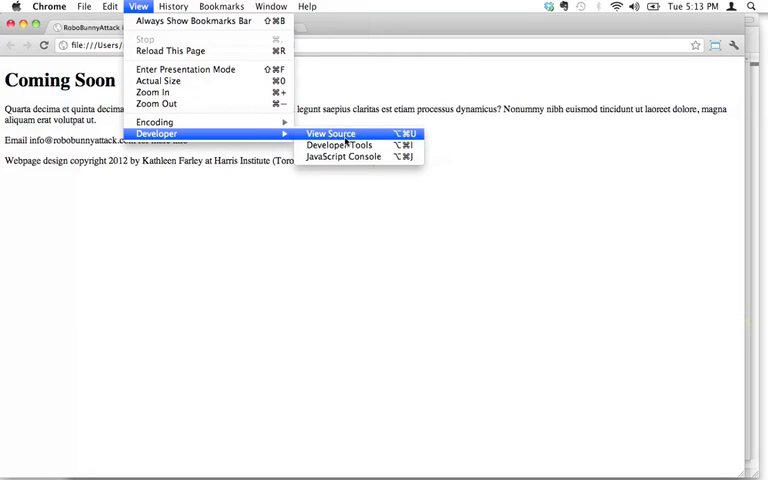
Step: View index.html's source in a new Chrome tab, revealing the hidden copyright comment
click(330, 133)
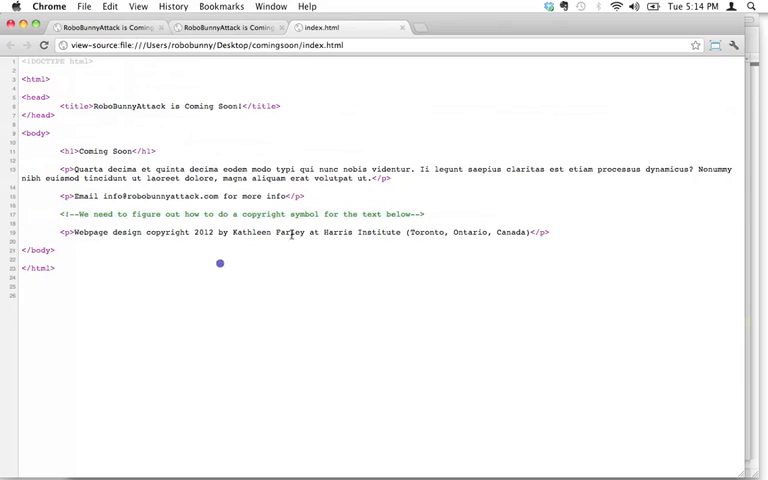
mouse_move(147, 261)
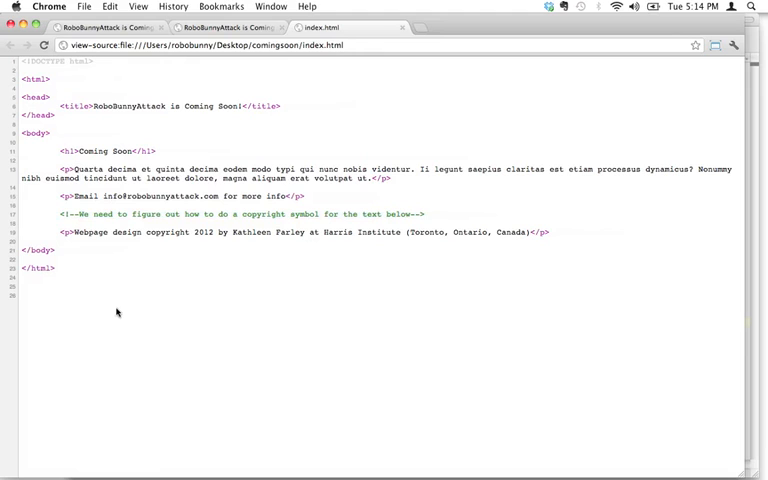
key(Cmd+Tab)
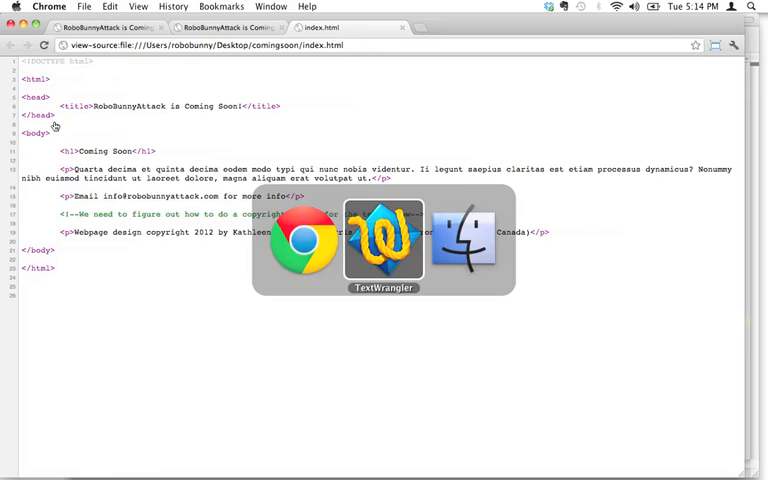
click(383, 243)
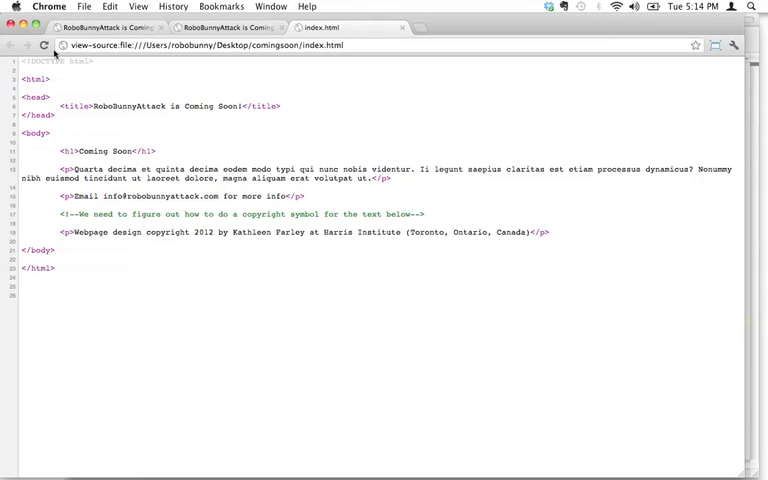
mouse_move(252, 314)
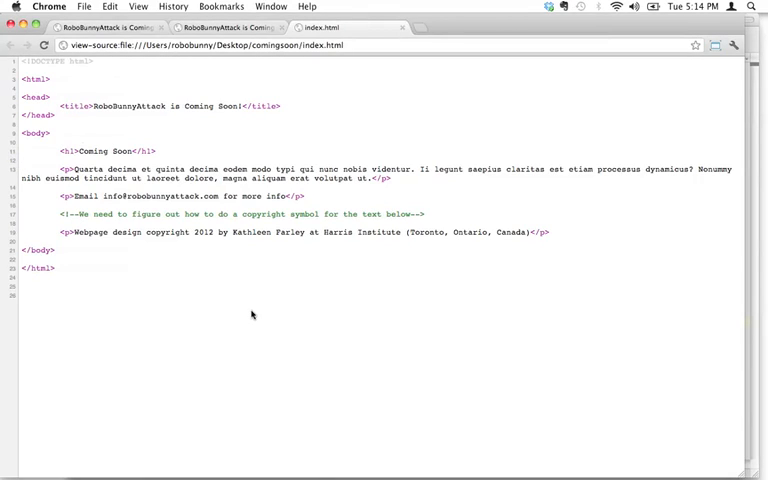
mouse_move(419, 321)
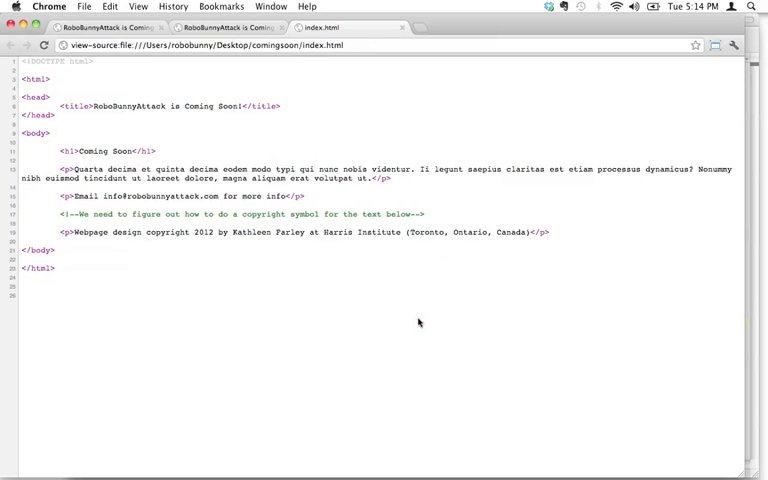